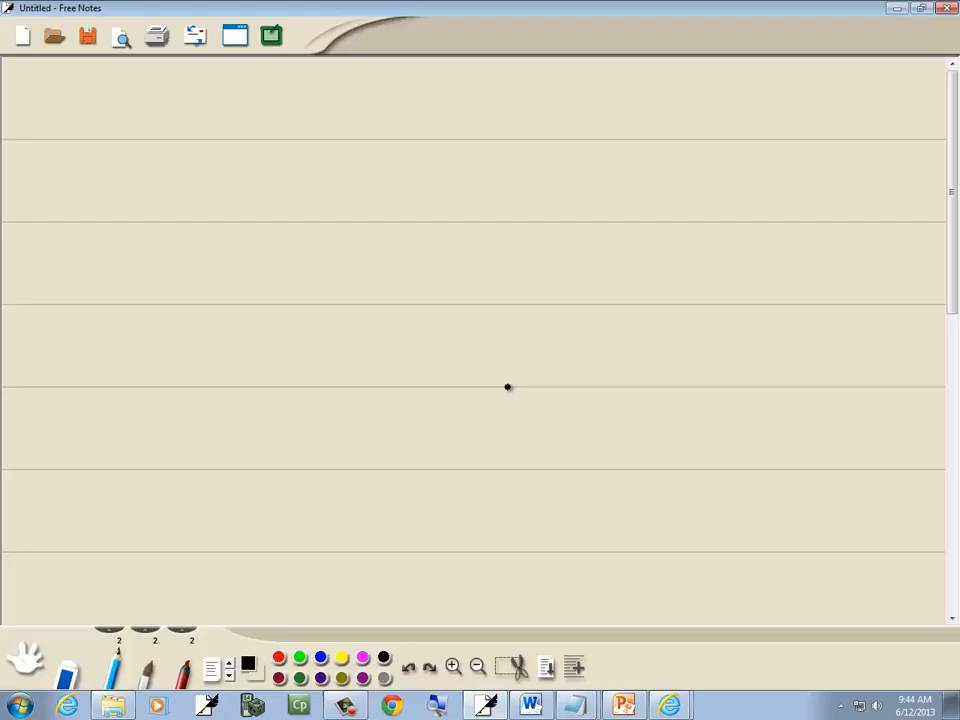
# Handwrite the inequality 5x−2 ≥ 9 in black on the top line
pyautogui.moveTo(104, 114); pyautogui.dragTo(126, 100)
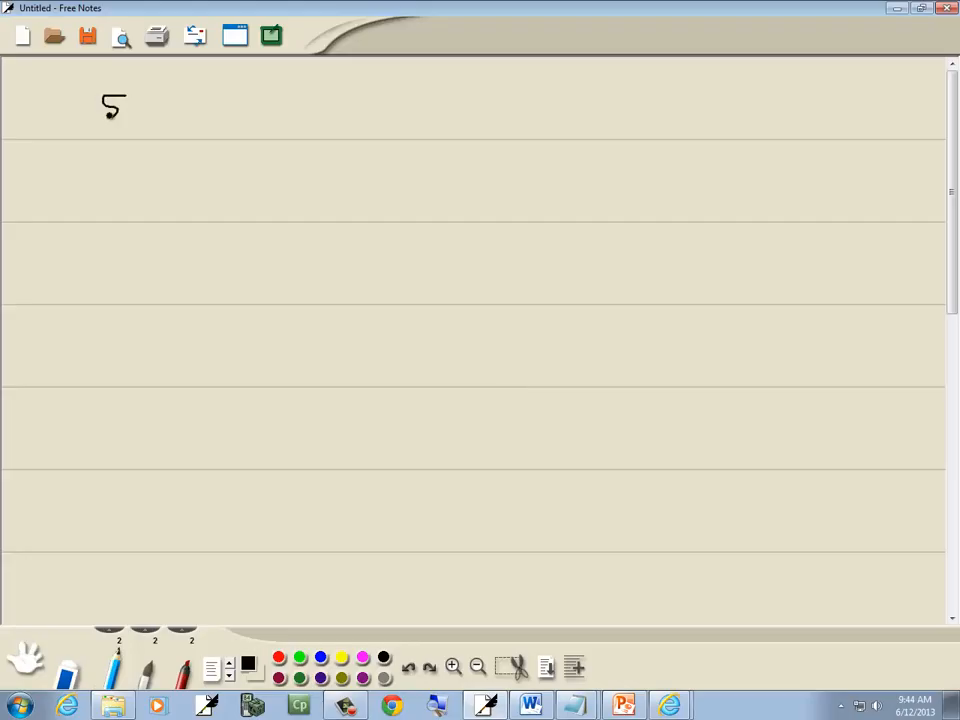
pyautogui.click(622, 706)
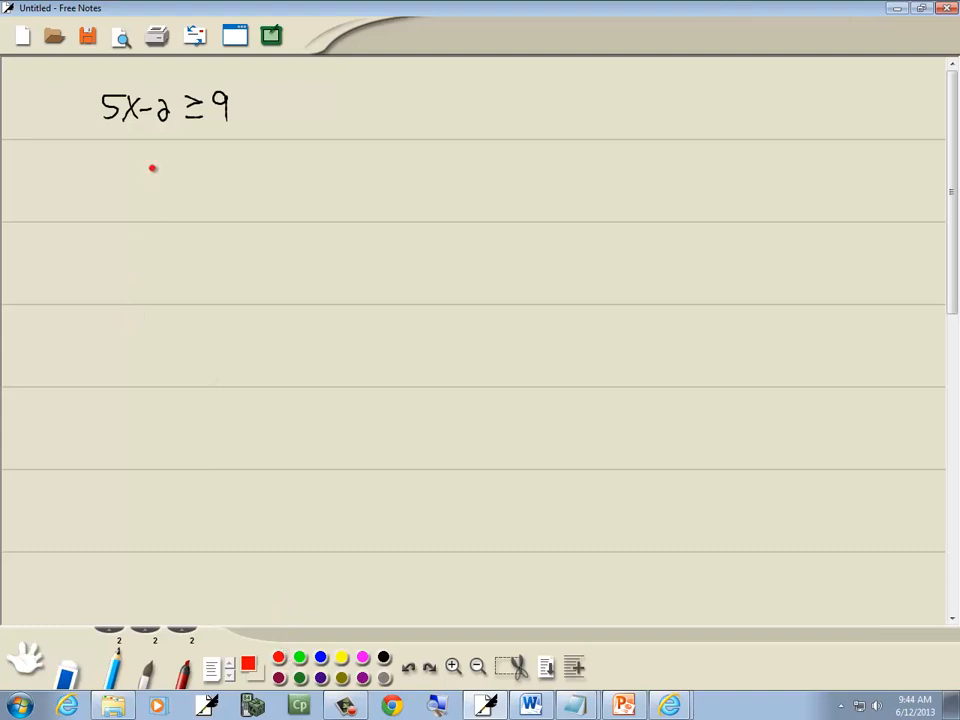
pyautogui.moveTo(36, 152)
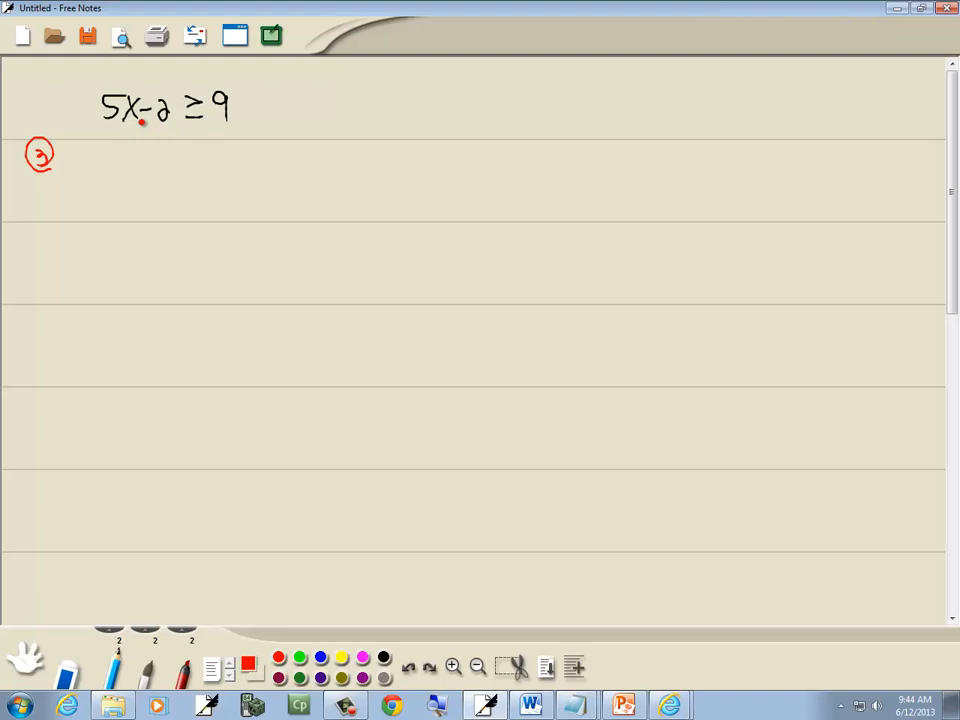
# Draw a red arrow carrying −2 across, then write 5x ≥ 9+2 in black below
pyautogui.moveTo(144, 130); pyautogui.dragTo(236, 124)
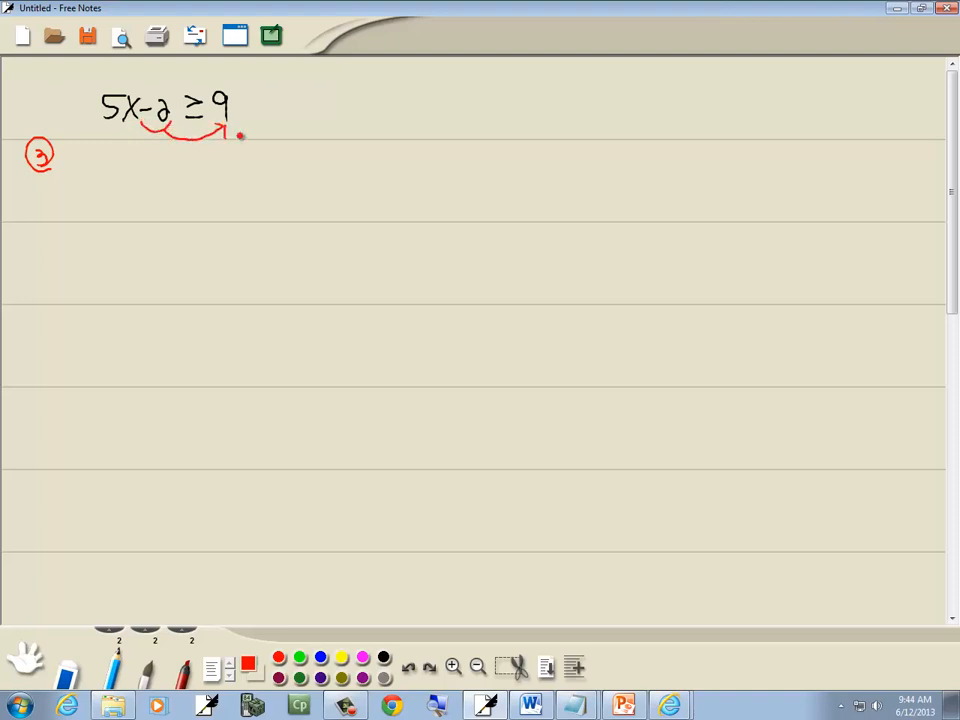
pyautogui.click(250, 656)
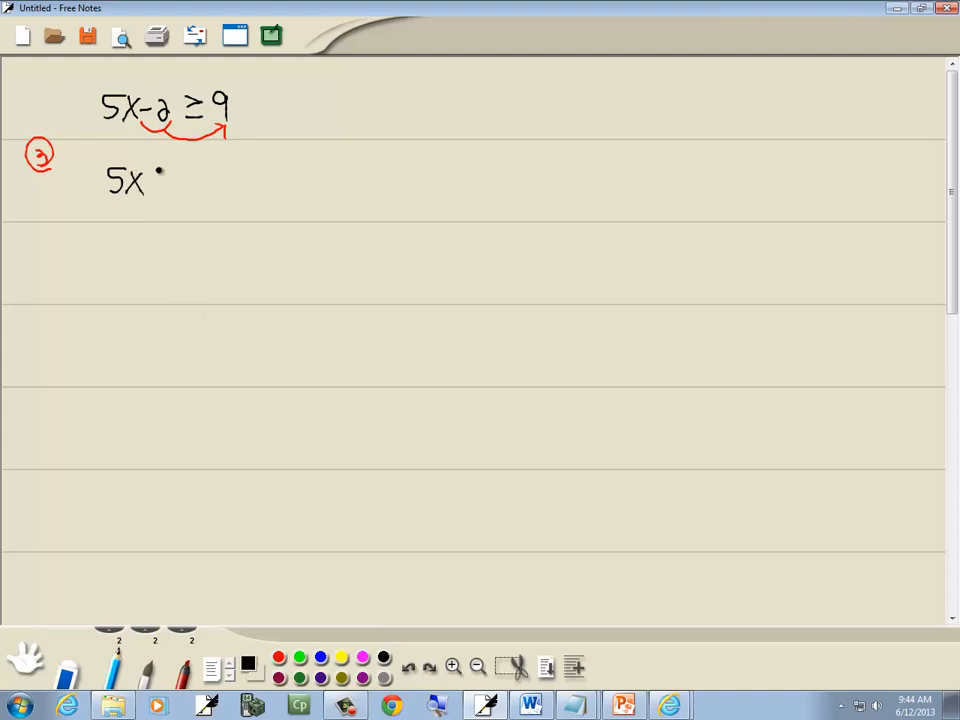
pyautogui.moveTo(150, 180); pyautogui.dragTo(216, 180)
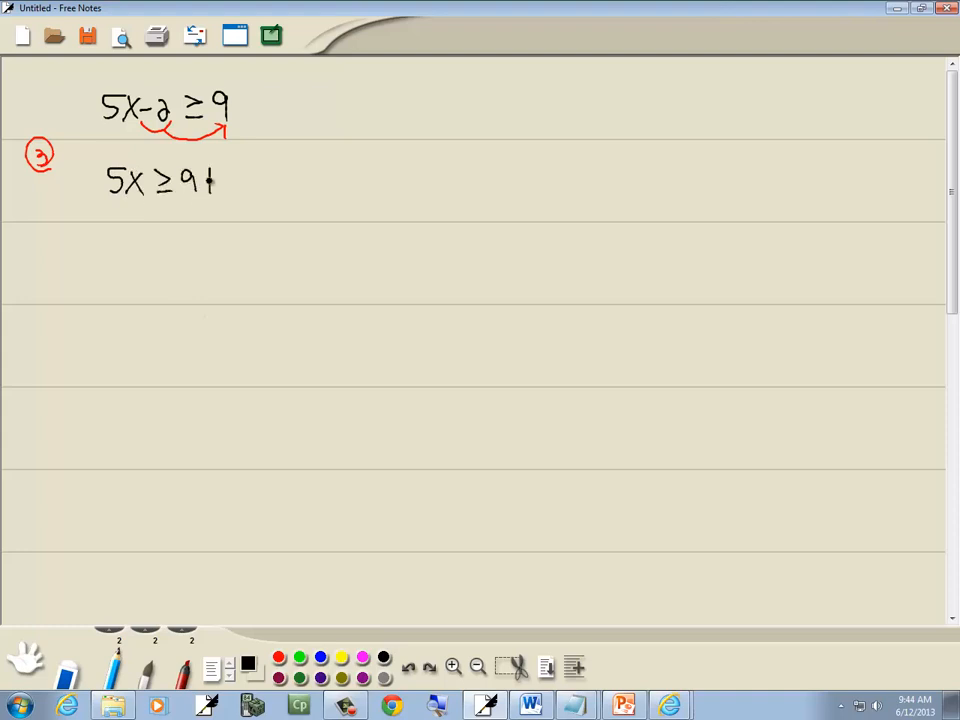
pyautogui.moveTo(216, 180); pyautogui.dragTo(236, 184)
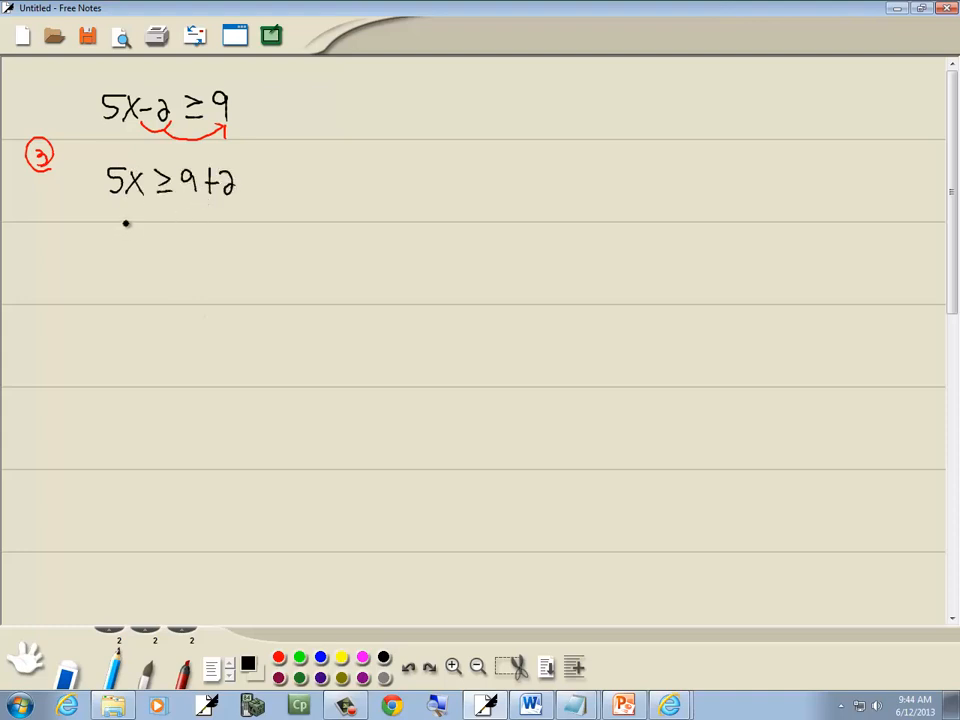
pyautogui.moveTo(108, 232); pyautogui.dragTo(144, 232)
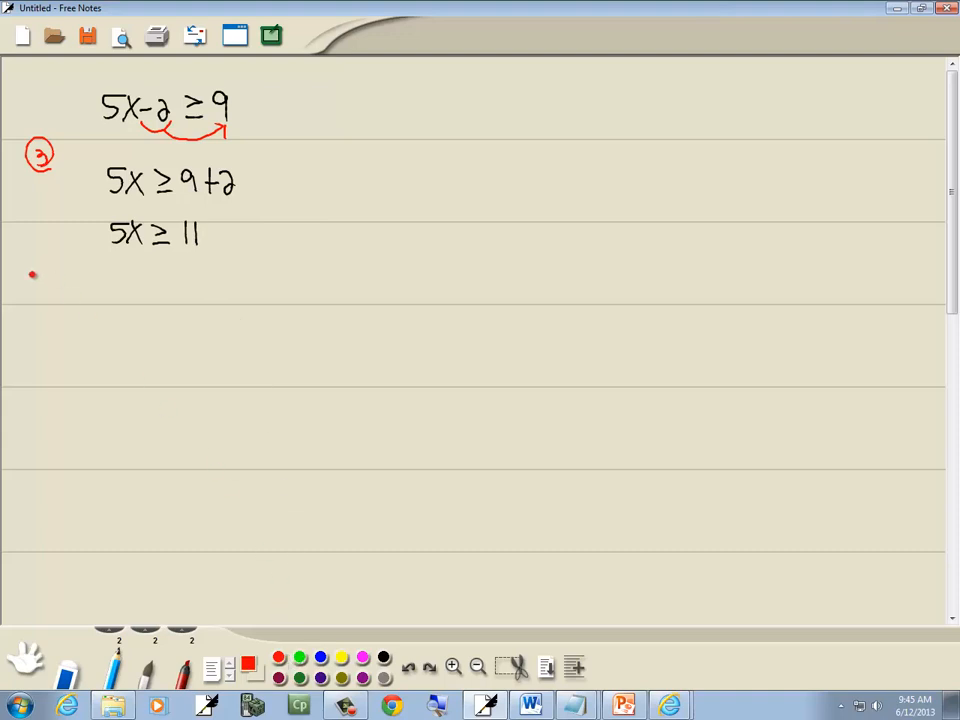
# Write 5x ≥ 11, then step 4 dividing both sides: 5x/5 ≥ 11/5
pyautogui.moveTo(30, 276); pyautogui.dragTo(48, 290)
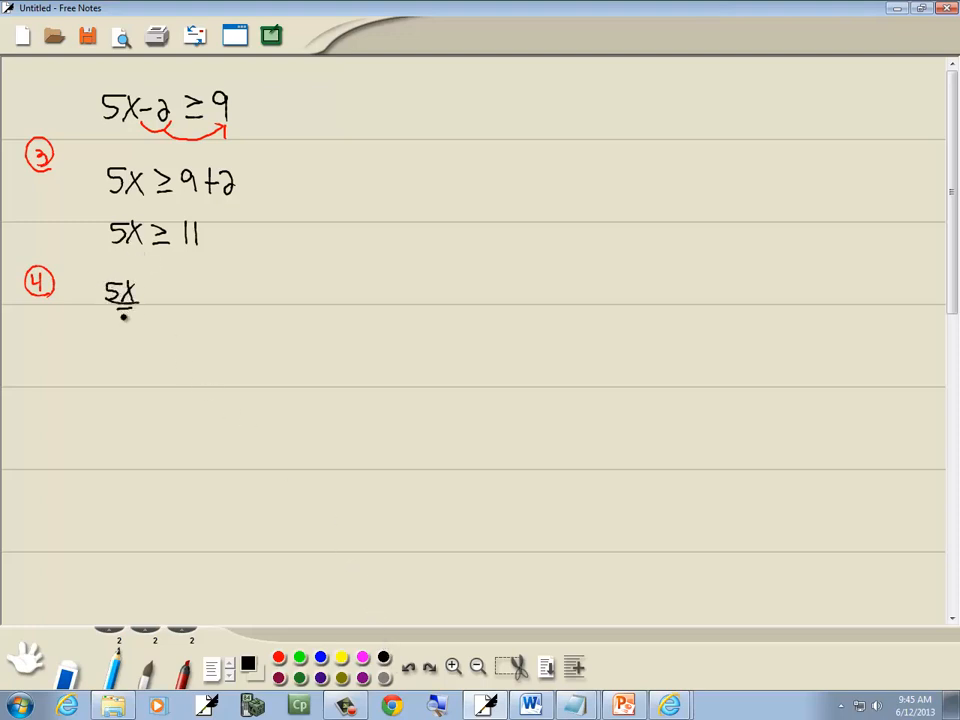
pyautogui.moveTo(120, 310); pyautogui.dragTo(210, 296)
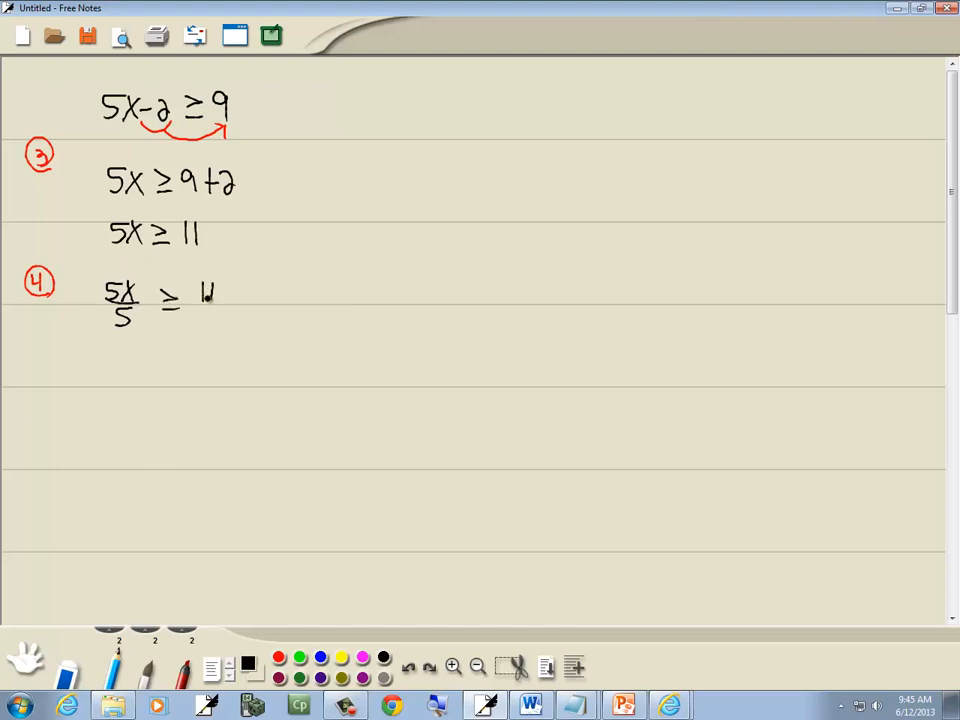
pyautogui.moveTo(208, 296); pyautogui.dragTo(210, 324)
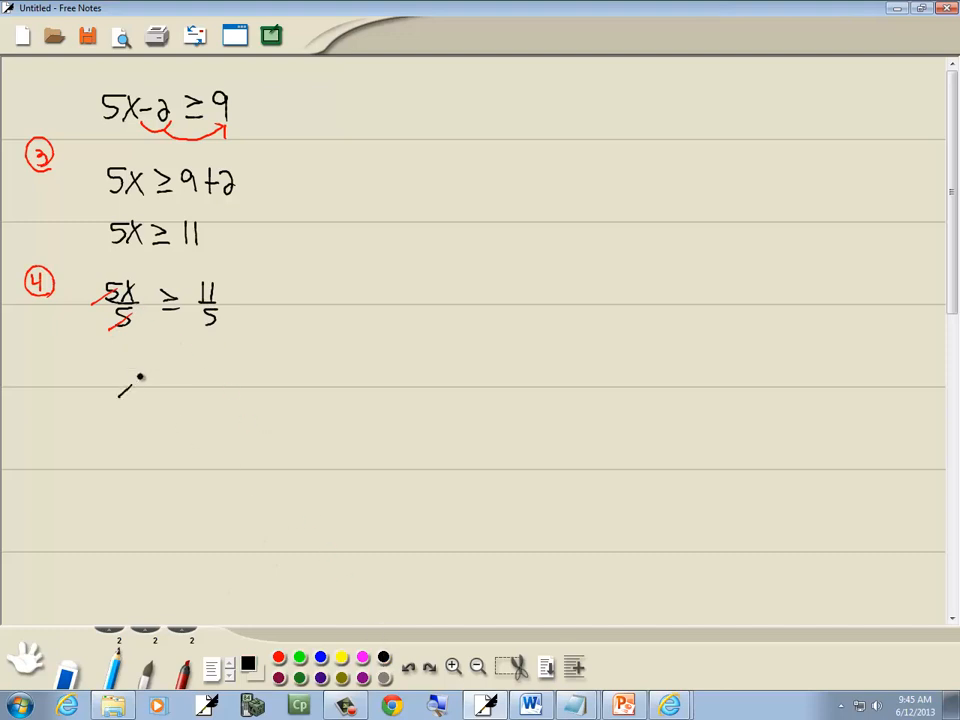
# Write the result x ≥ 11/5 and check it against the original problem slide
pyautogui.moveTo(120, 384); pyautogui.dragTo(196, 376)
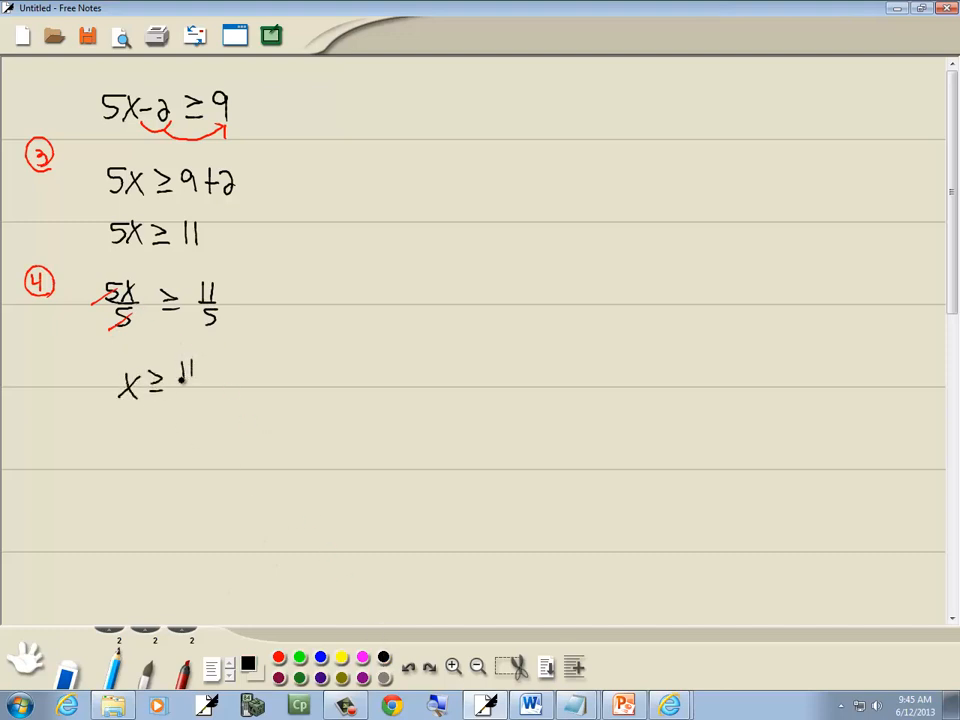
pyautogui.moveTo(184, 376); pyautogui.dragTo(200, 410)
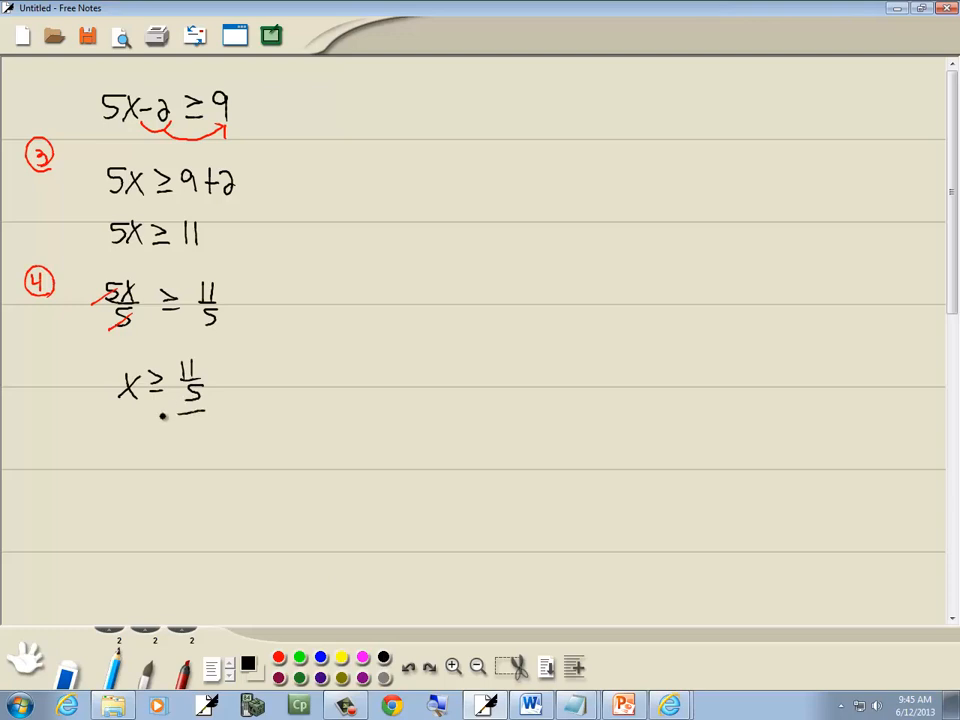
pyautogui.click(624, 706)
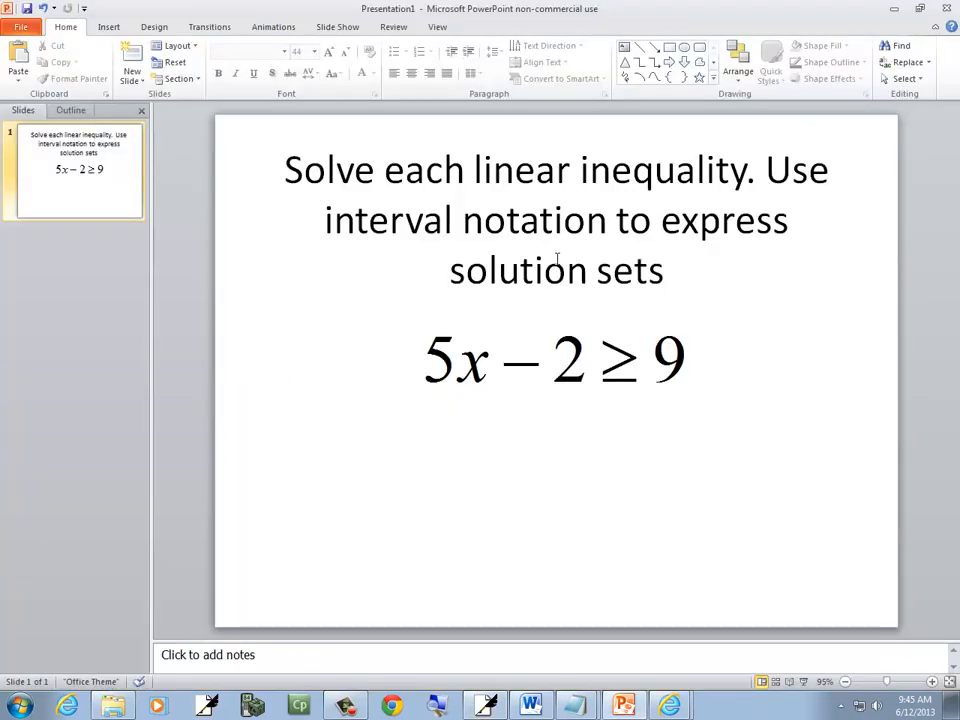
pyautogui.click(210, 704)
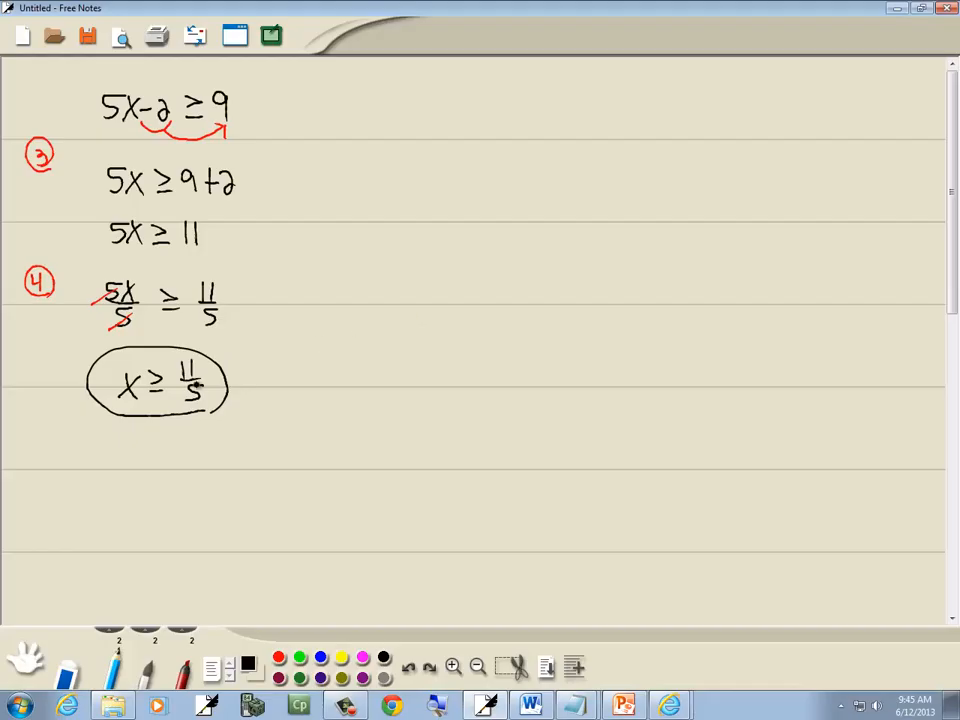
# Write the interval notation 11/5, ∞) beneath the circled answer
pyautogui.click(140, 452)
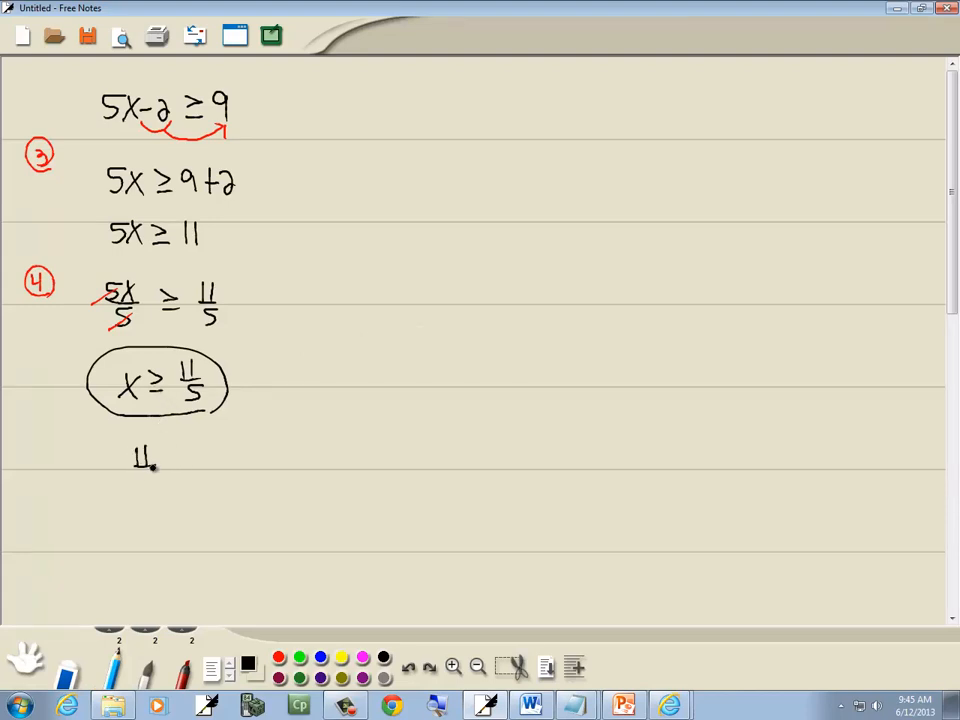
pyautogui.moveTo(140, 460); pyautogui.dragTo(190, 476)
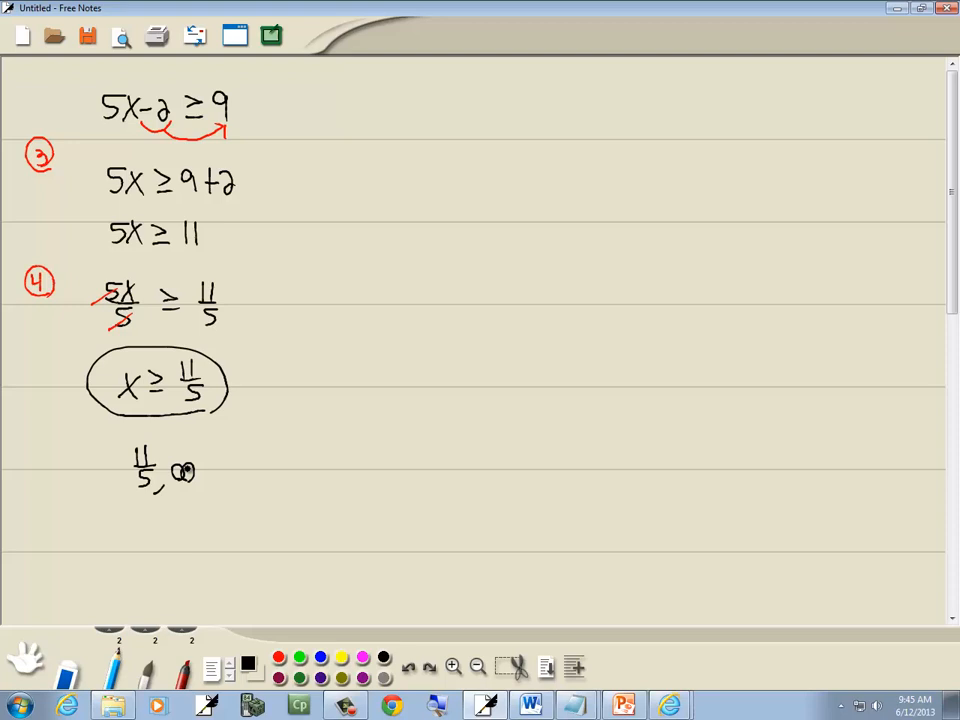
pyautogui.moveTo(204, 450); pyautogui.dragTo(210, 490)
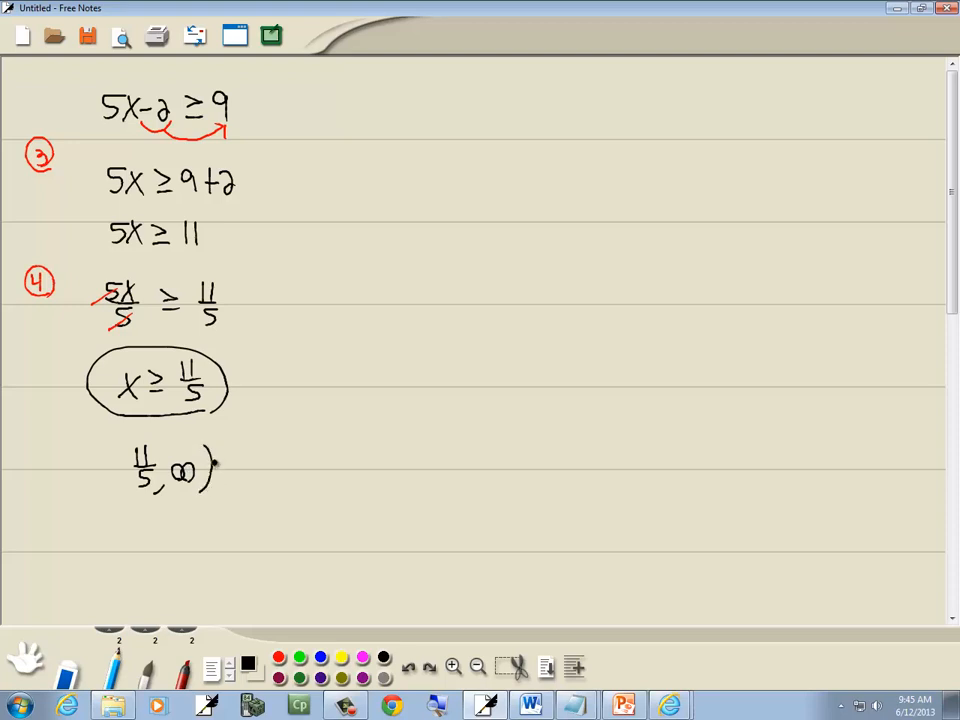